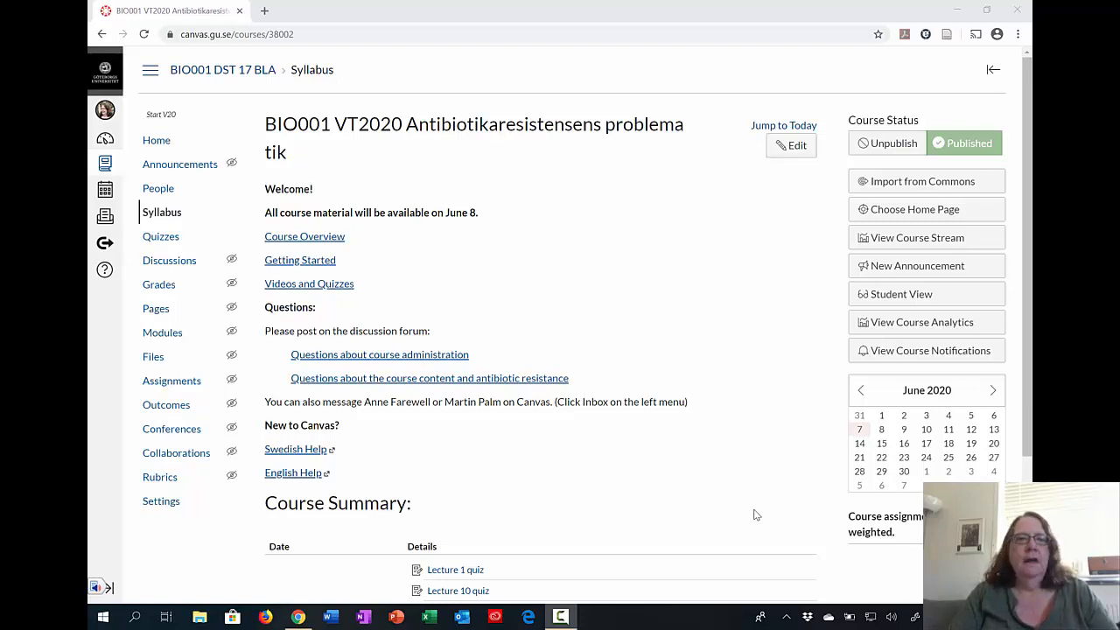
pyautogui.moveTo(427, 434)
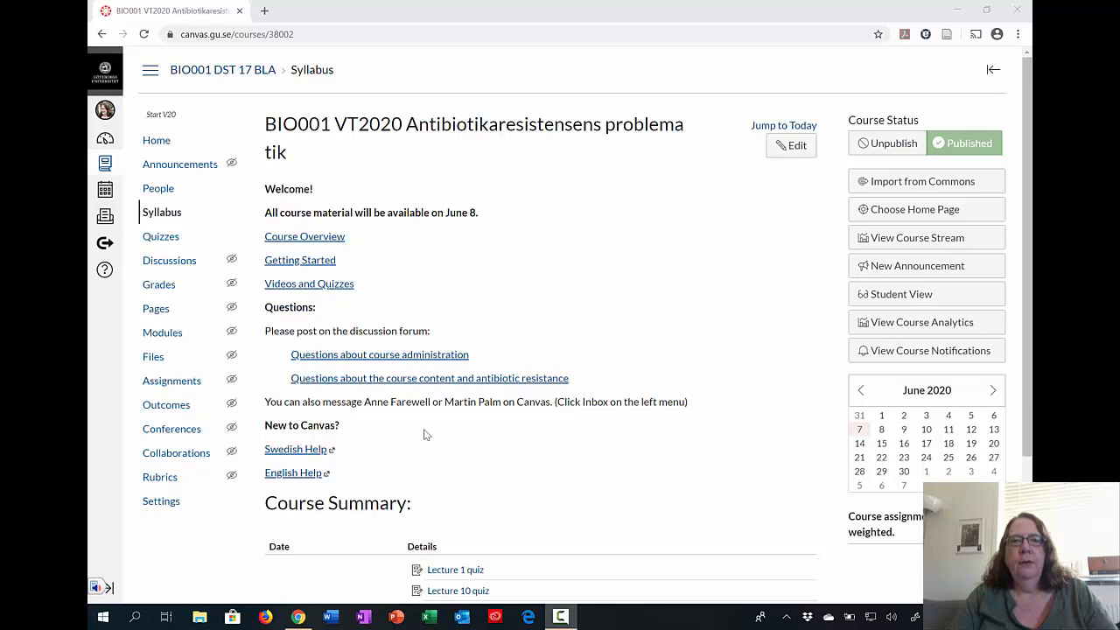
pyautogui.moveTo(404, 290)
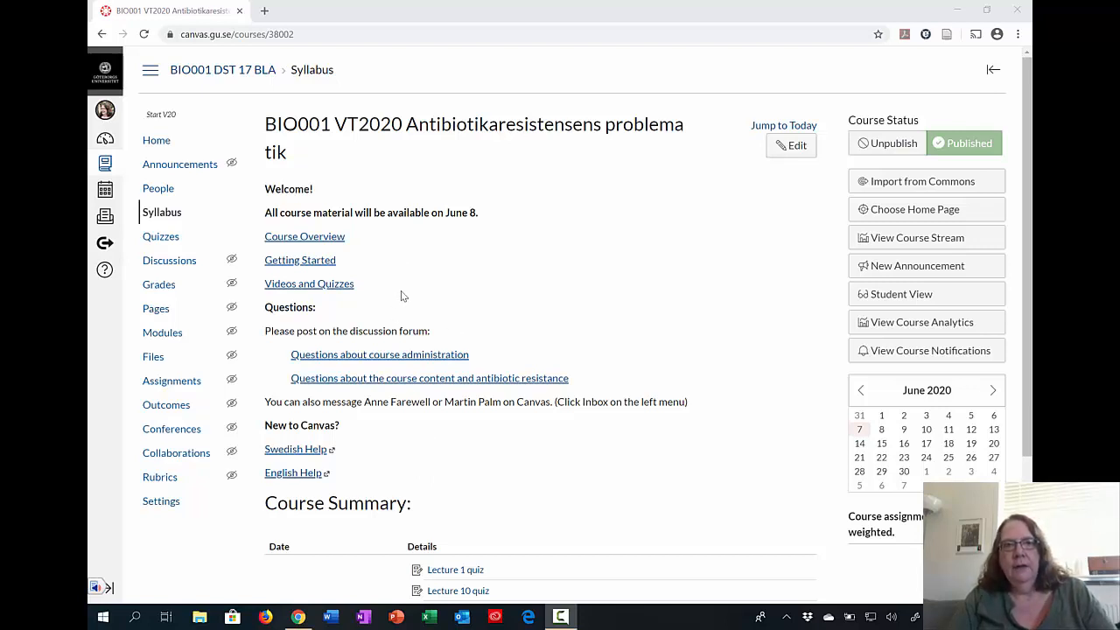
pyautogui.moveTo(404, 262)
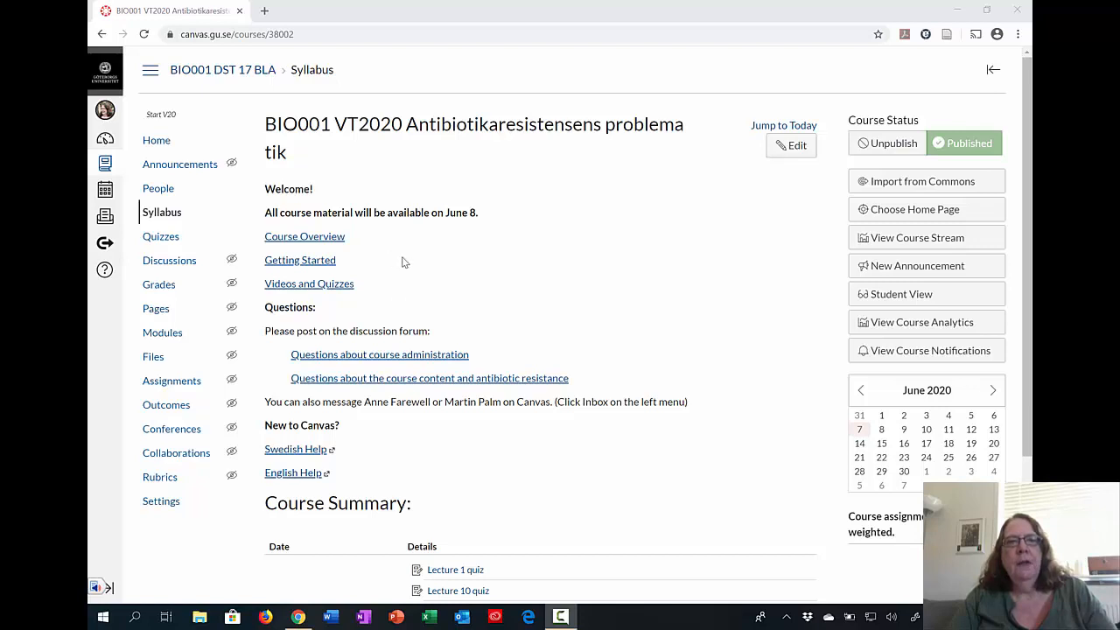
pyautogui.moveTo(294, 243)
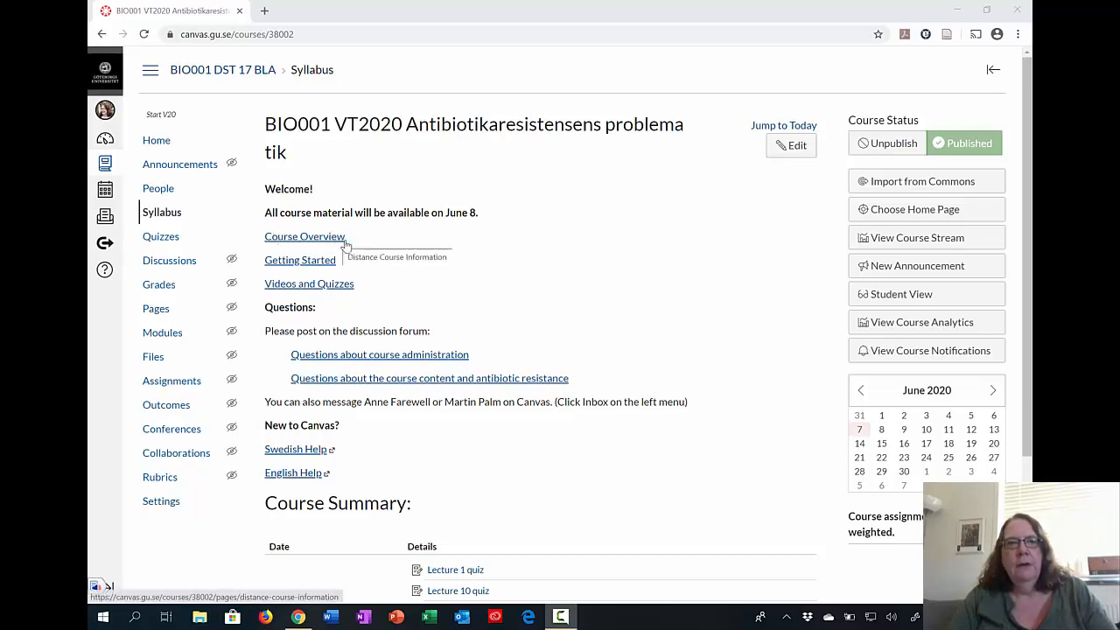
pyautogui.moveTo(355, 249)
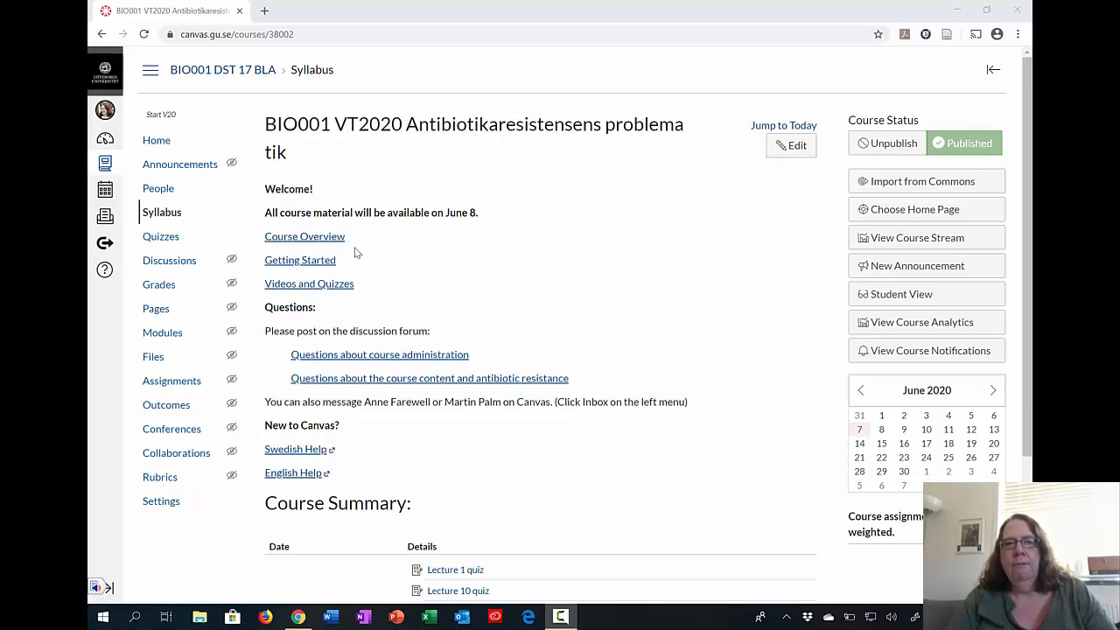
pyautogui.moveTo(314, 266)
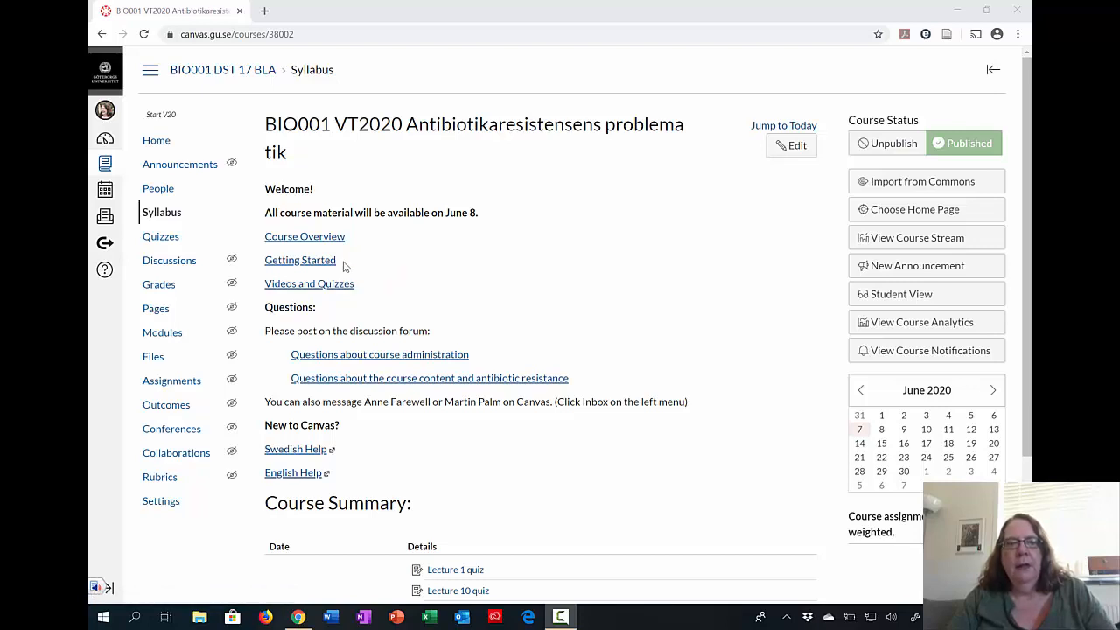
pyautogui.moveTo(301, 259)
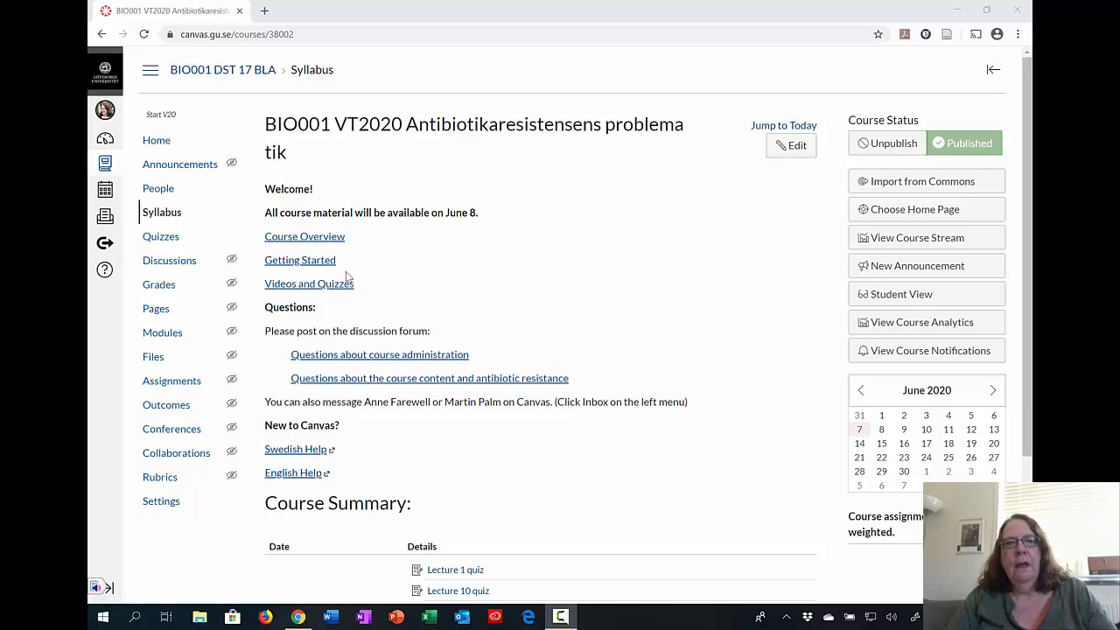
pyautogui.moveTo(308, 283)
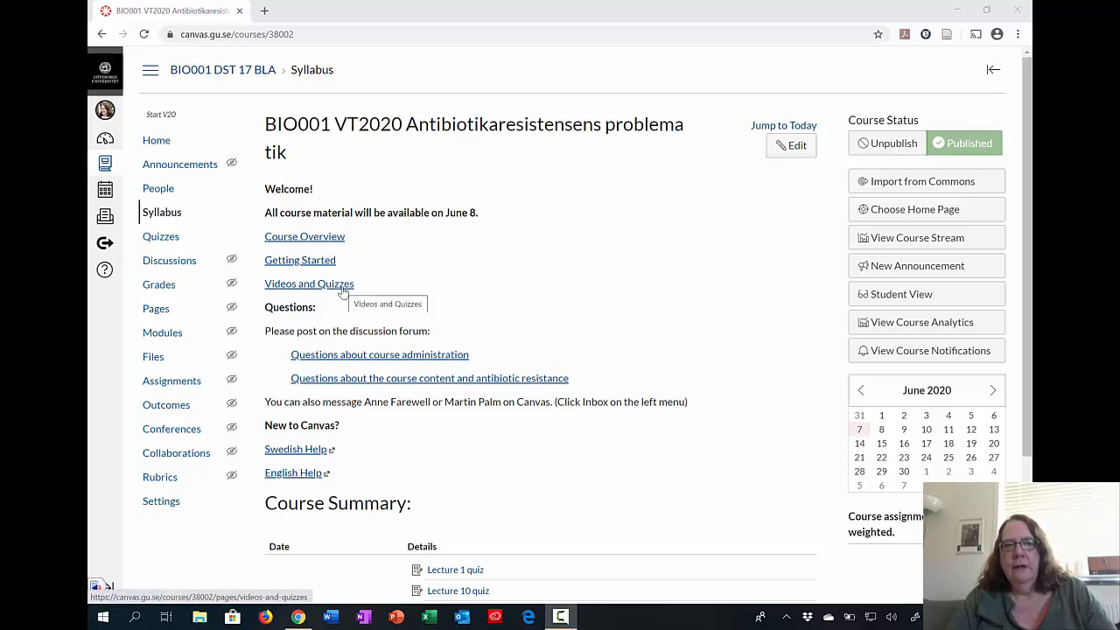
pyautogui.moveTo(324, 266)
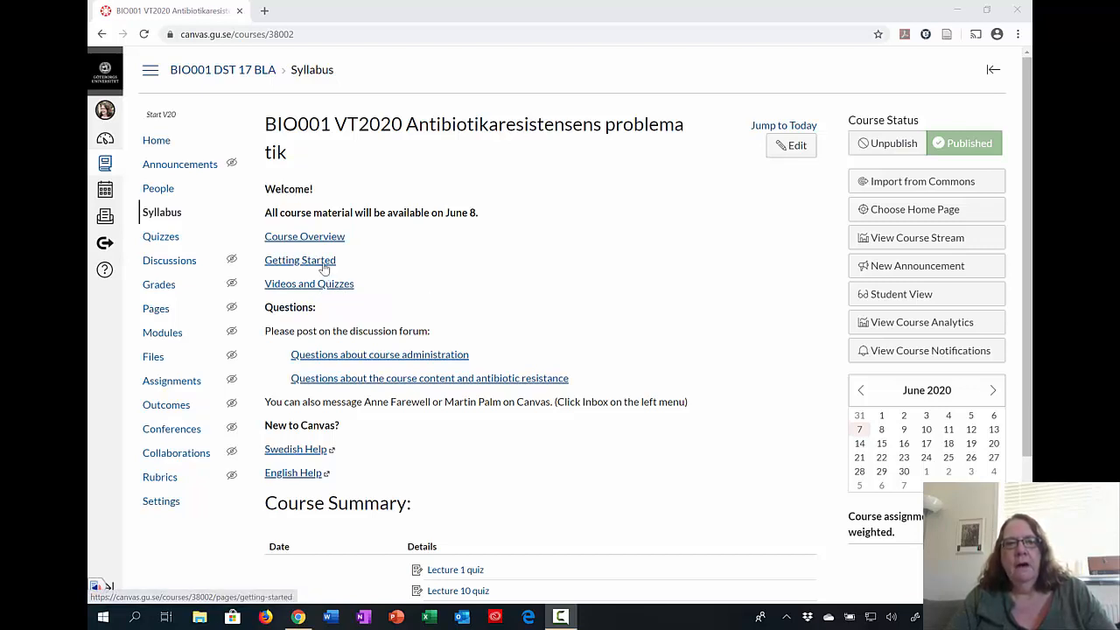
pyautogui.moveTo(301, 259)
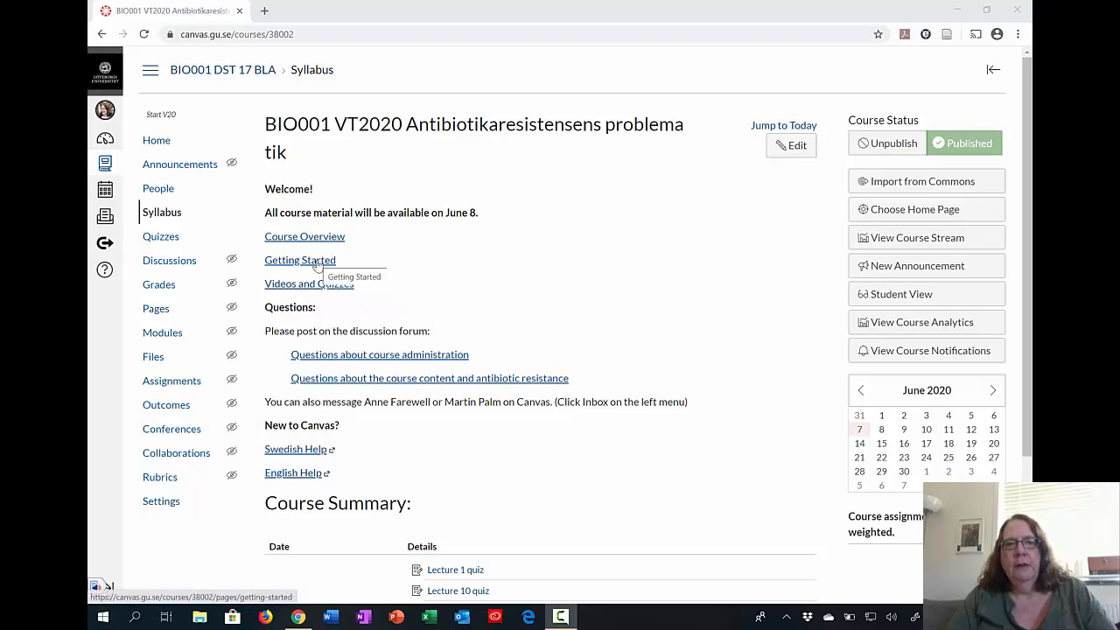
# Step: Go from the Syllabus to the Getting Started page and read its five numbered steps
pyautogui.click(299, 259)
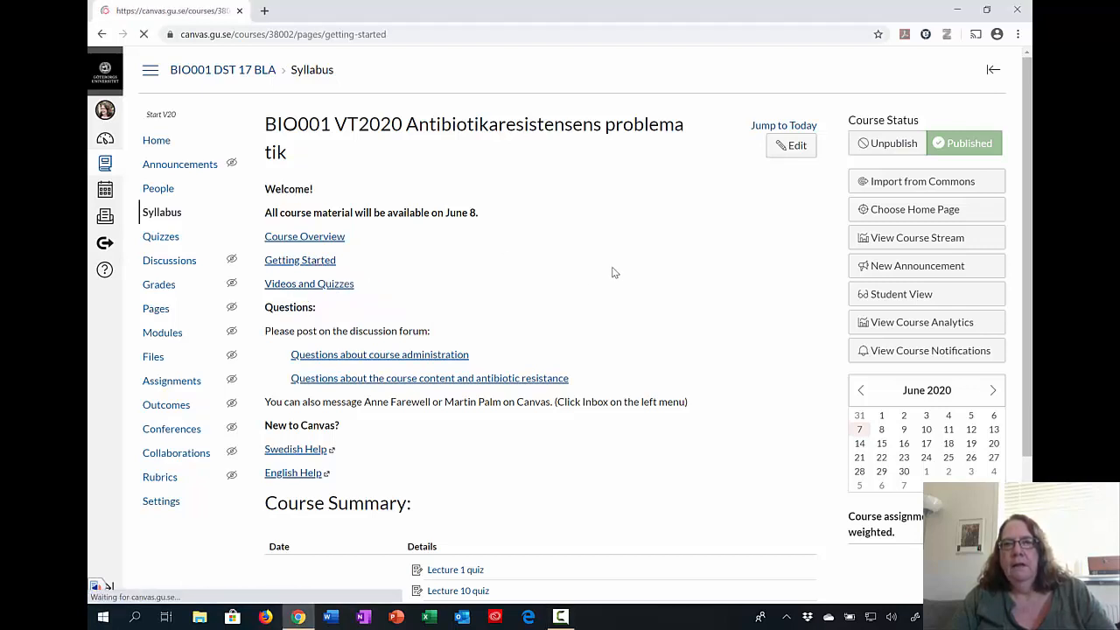
pyautogui.click(299, 259)
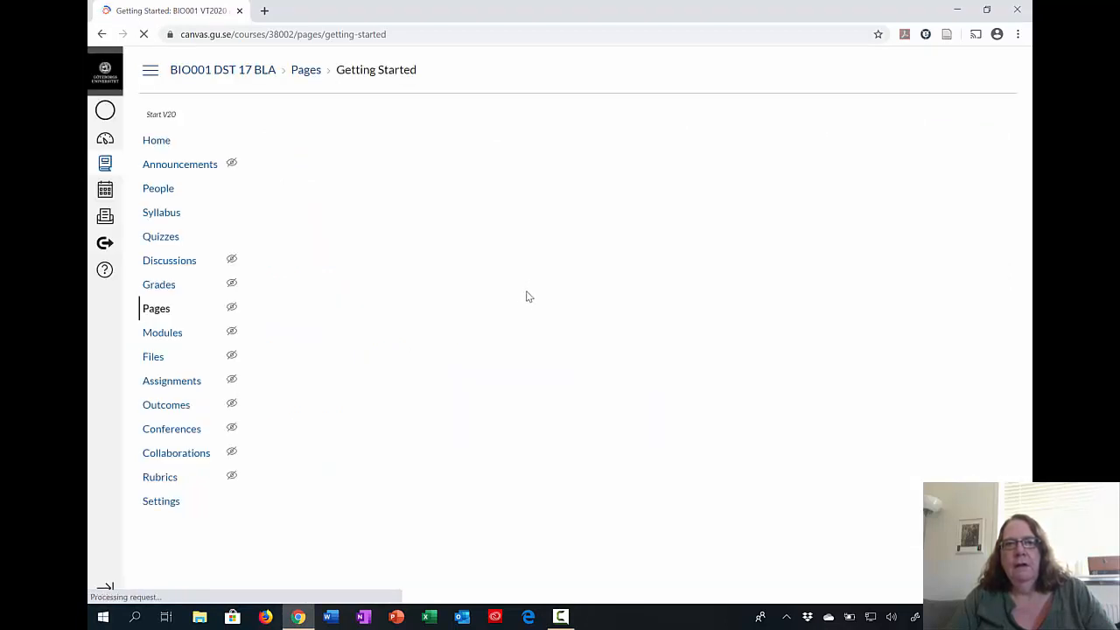
pyautogui.click(156, 308)
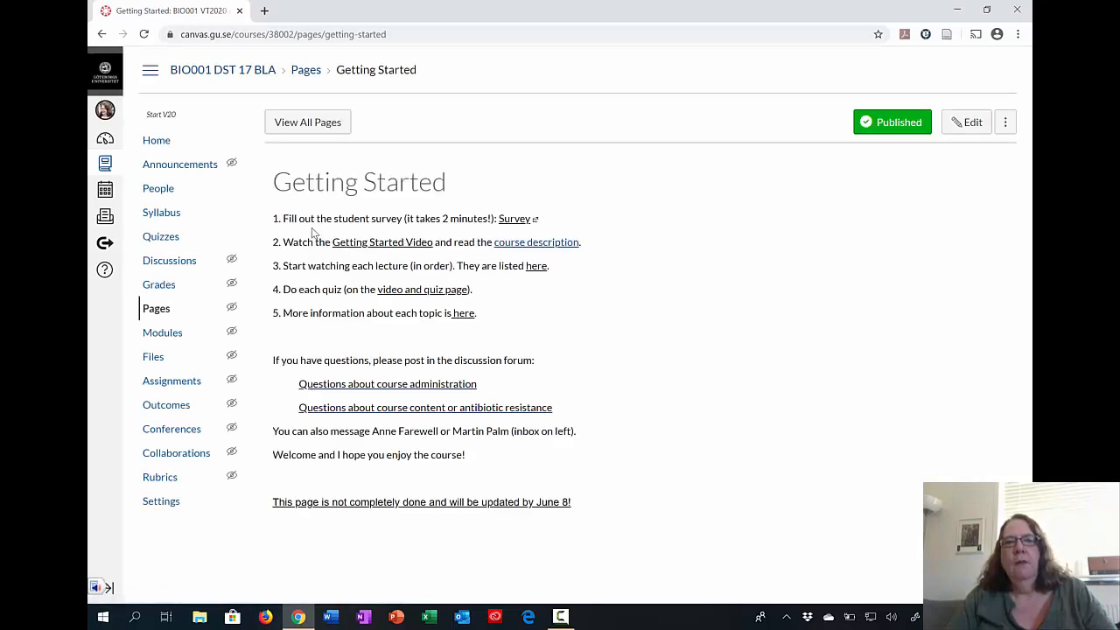
pyautogui.moveTo(347, 221)
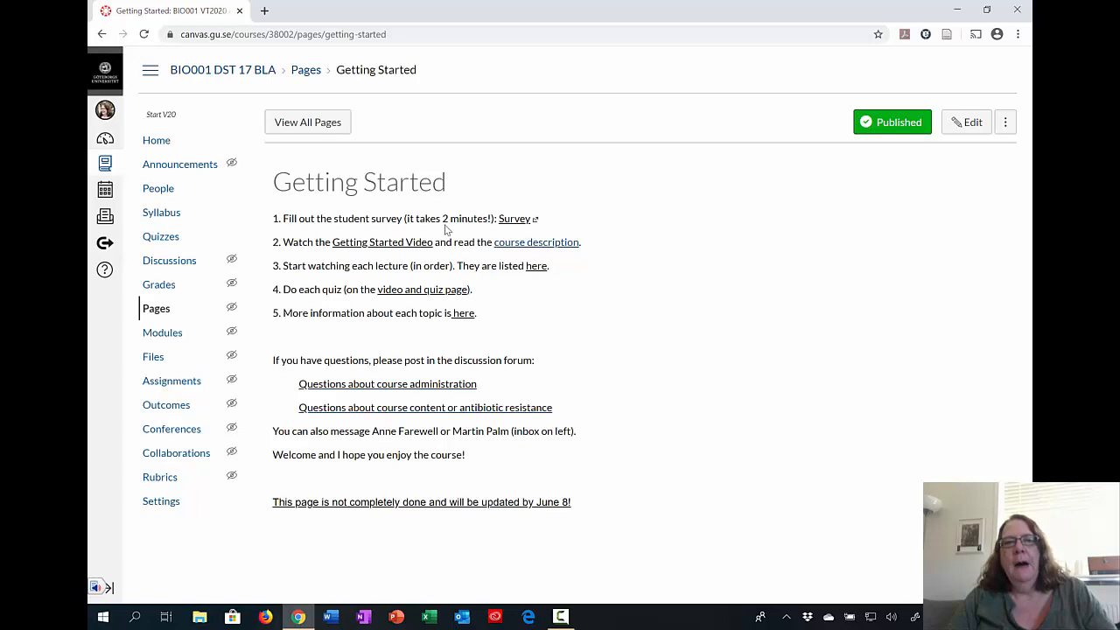
pyautogui.moveTo(479, 223)
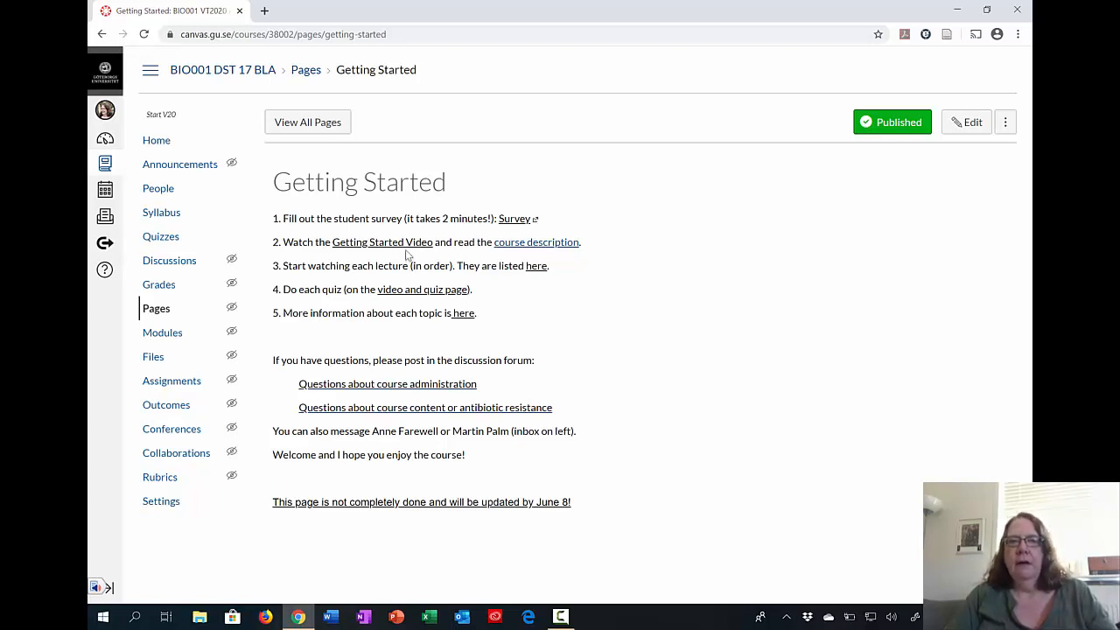
pyautogui.moveTo(420, 263)
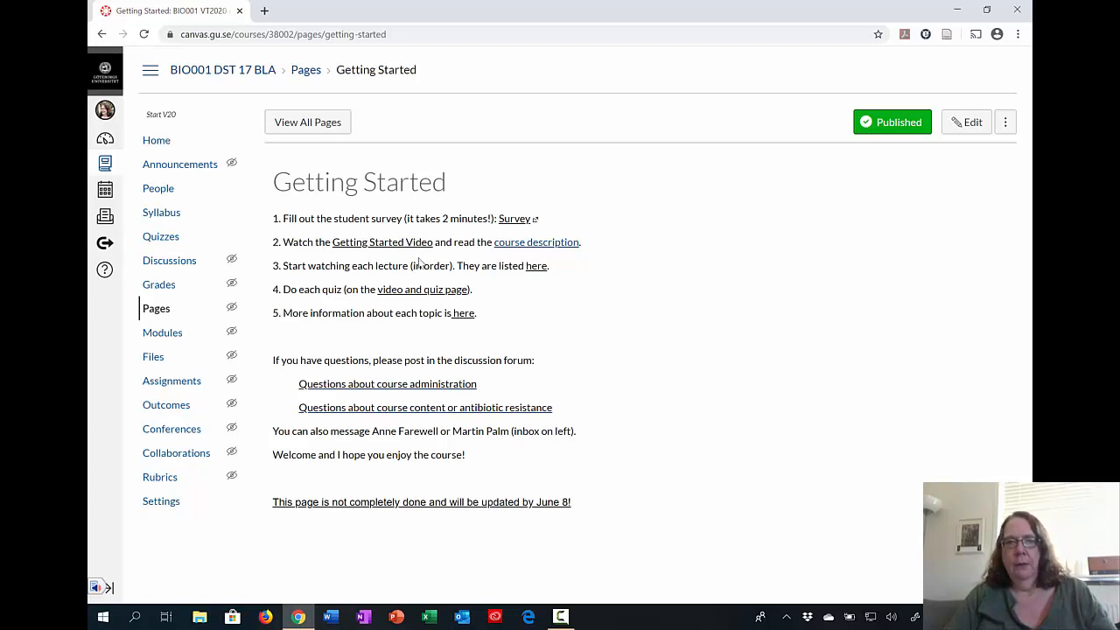
pyautogui.moveTo(568, 241)
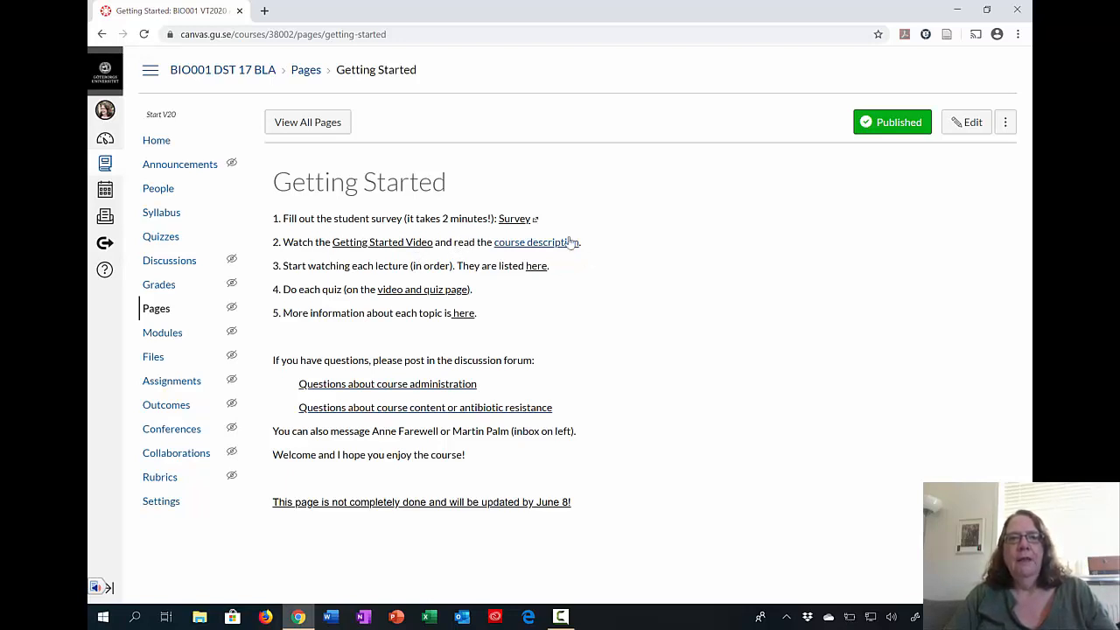
pyautogui.moveTo(536, 241)
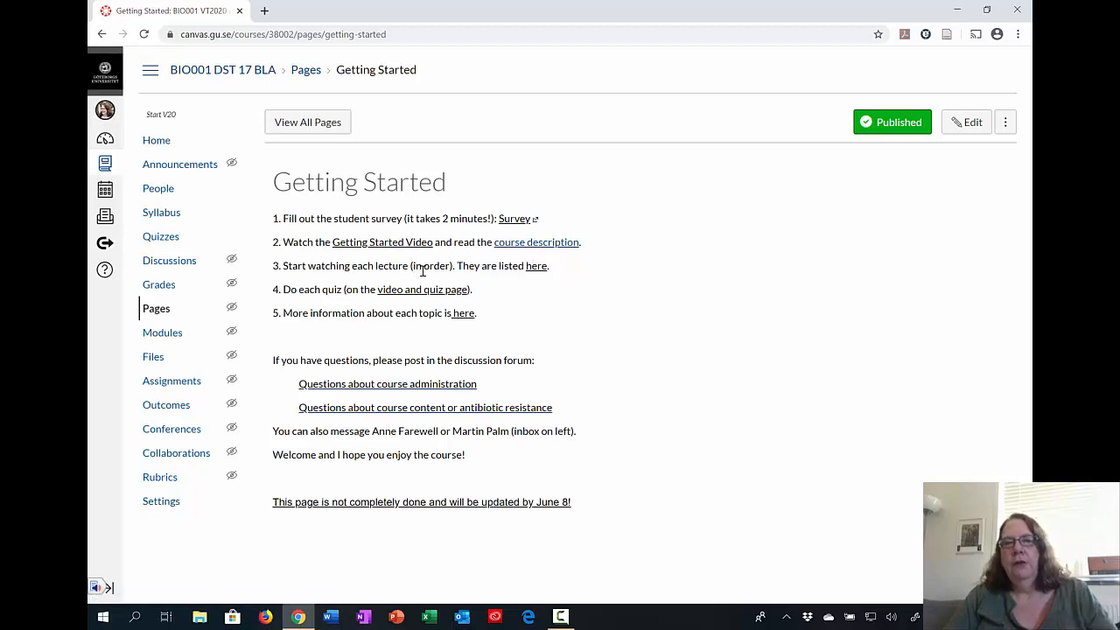
pyautogui.moveTo(465, 276)
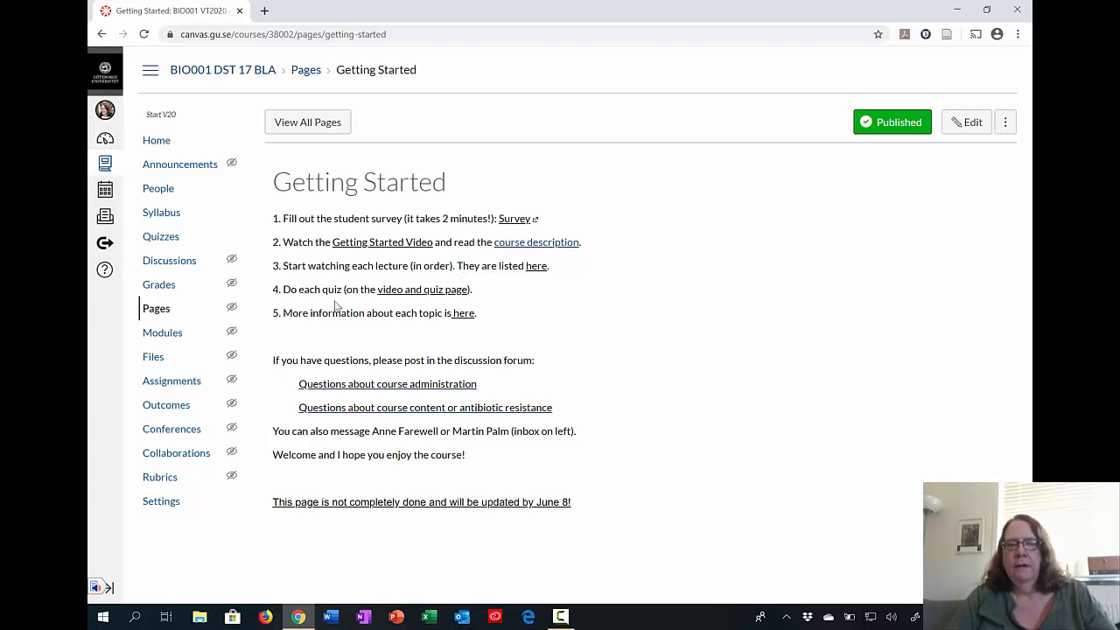
pyautogui.moveTo(350, 291)
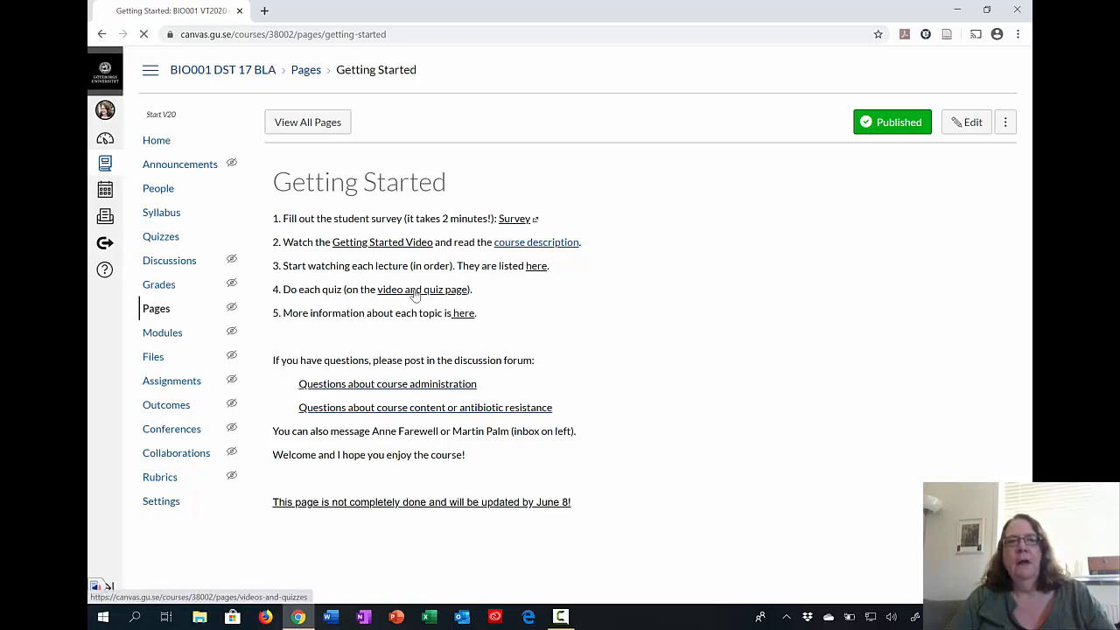
# Step: Go to the Videos and Quizzes page listing the Student Survey and weekly video and quiz links
pyautogui.click(424, 288)
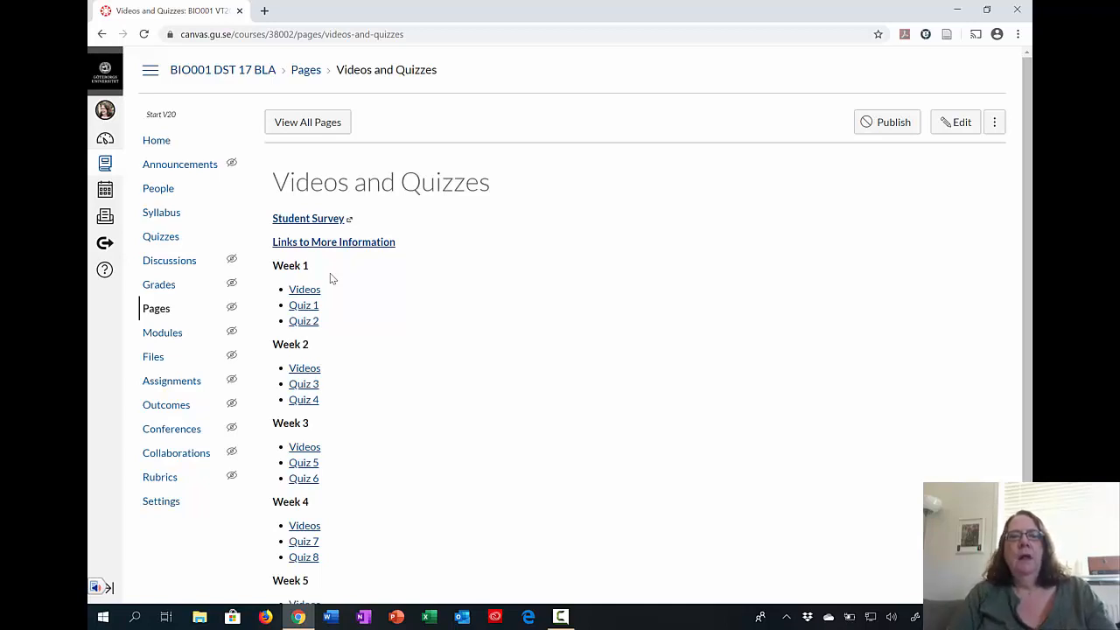
pyautogui.moveTo(402, 227)
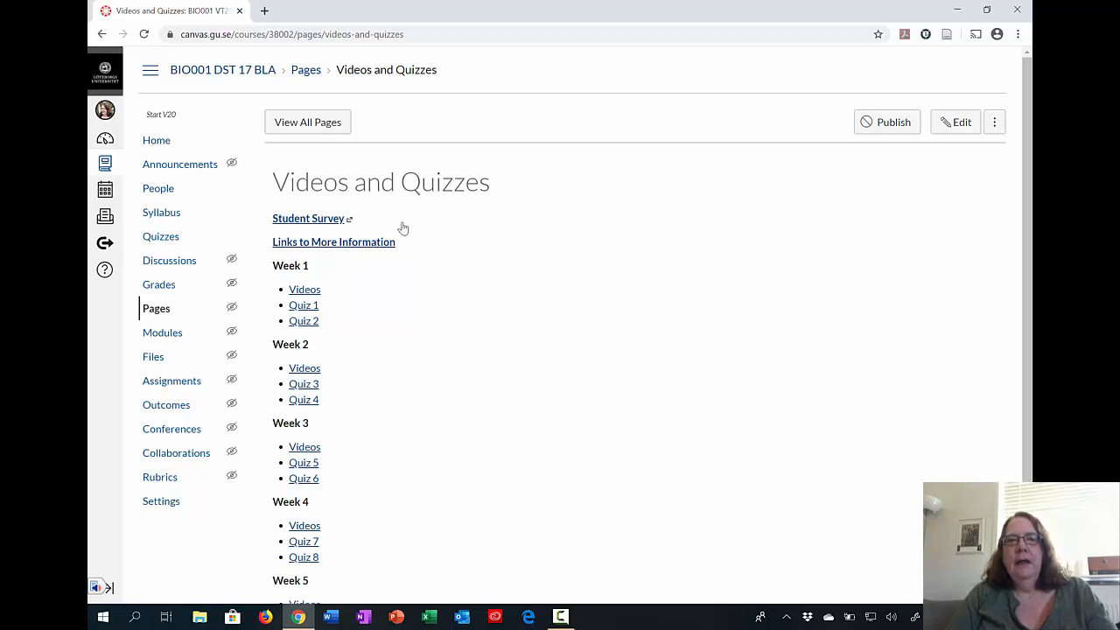
pyautogui.moveTo(323, 227)
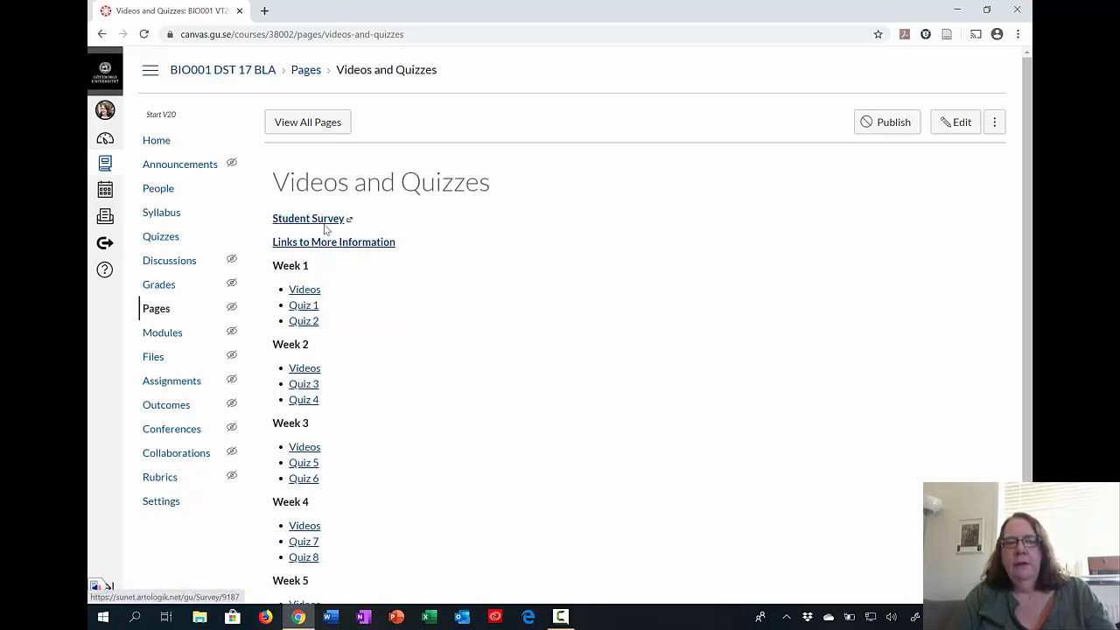
pyautogui.moveTo(333, 241)
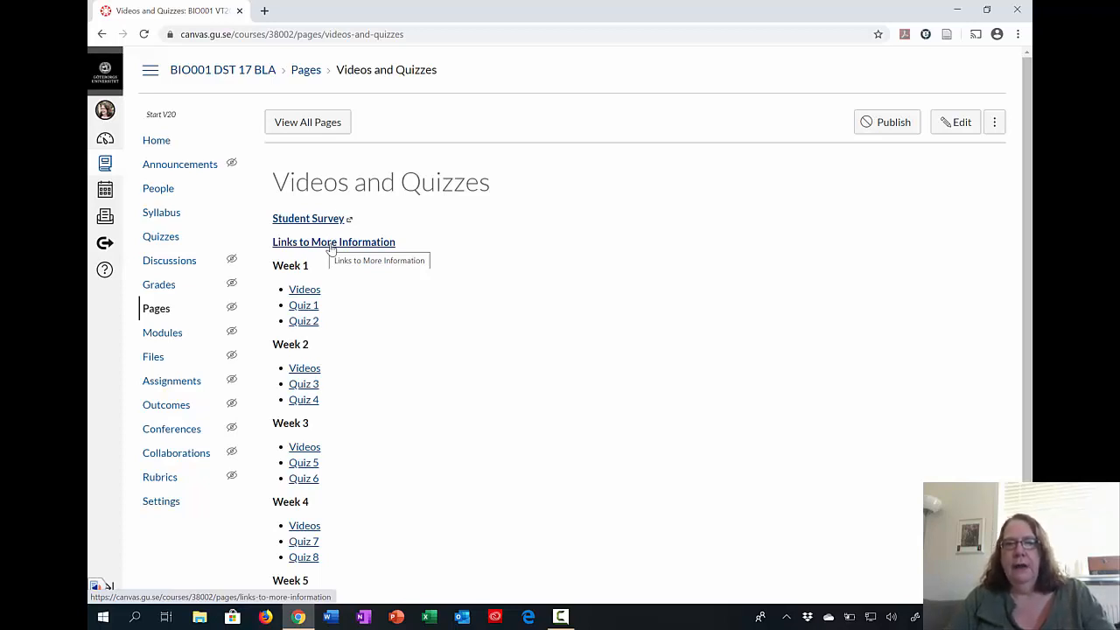
pyautogui.moveTo(325, 369)
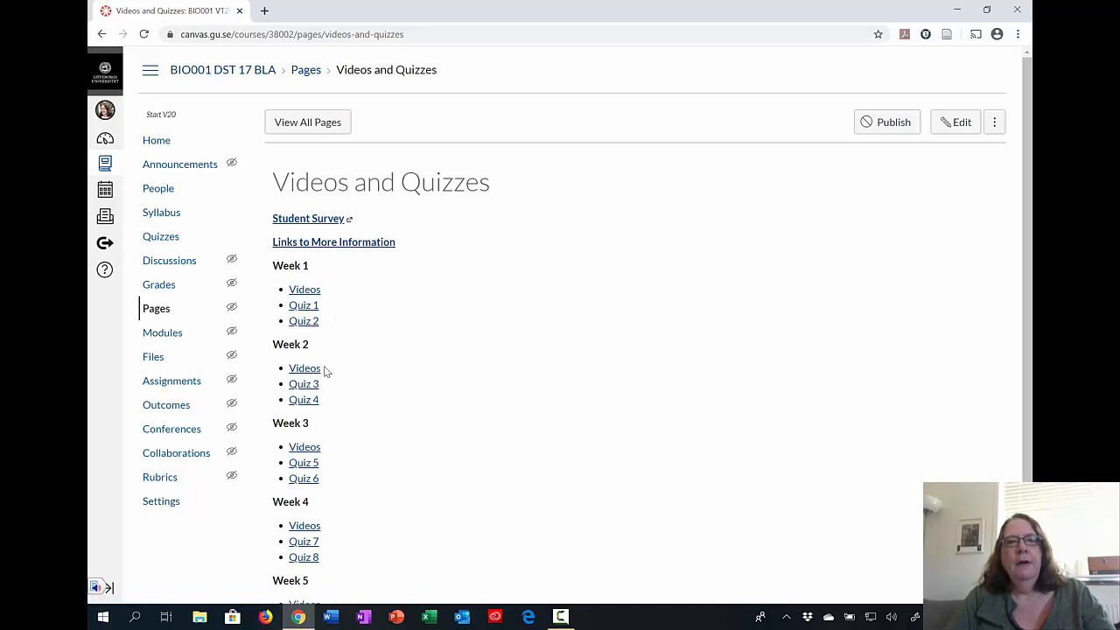
pyautogui.moveTo(304, 367)
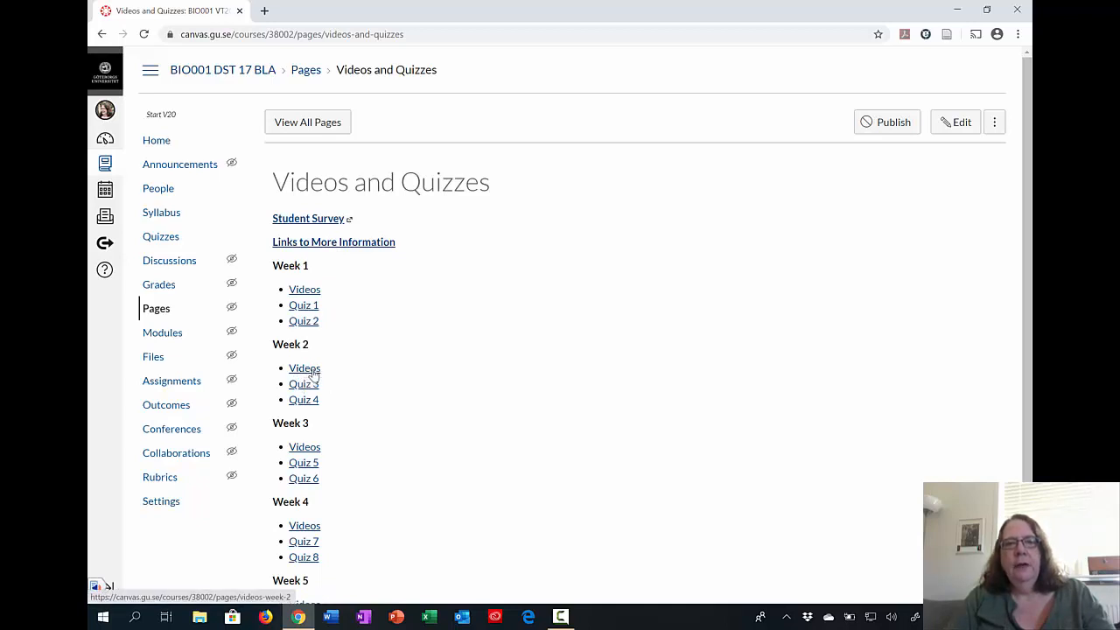
# Step: Go to the Videos Week 2 page and view the embedded Lecture 3 and Lecture 4 videos
pyautogui.click(304, 368)
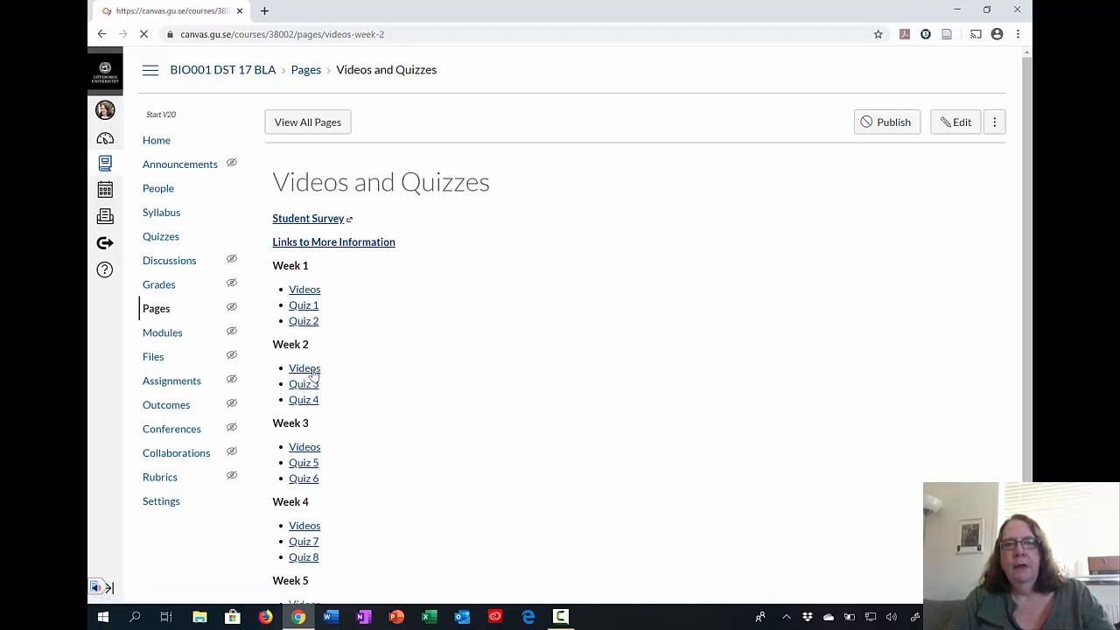
pyautogui.click(304, 368)
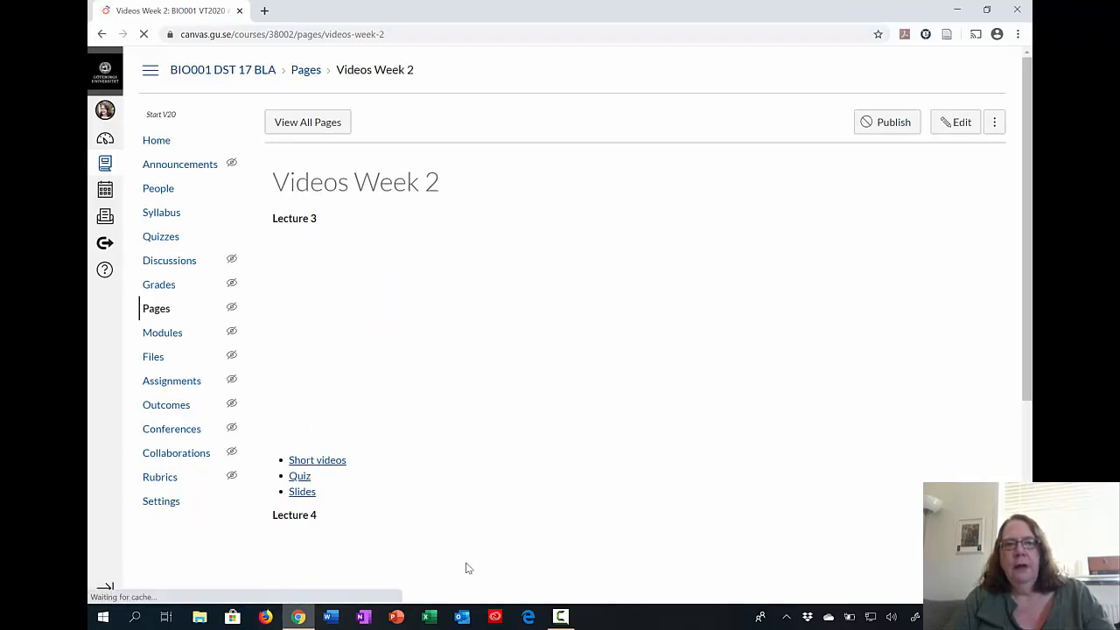
pyautogui.scroll(-3)
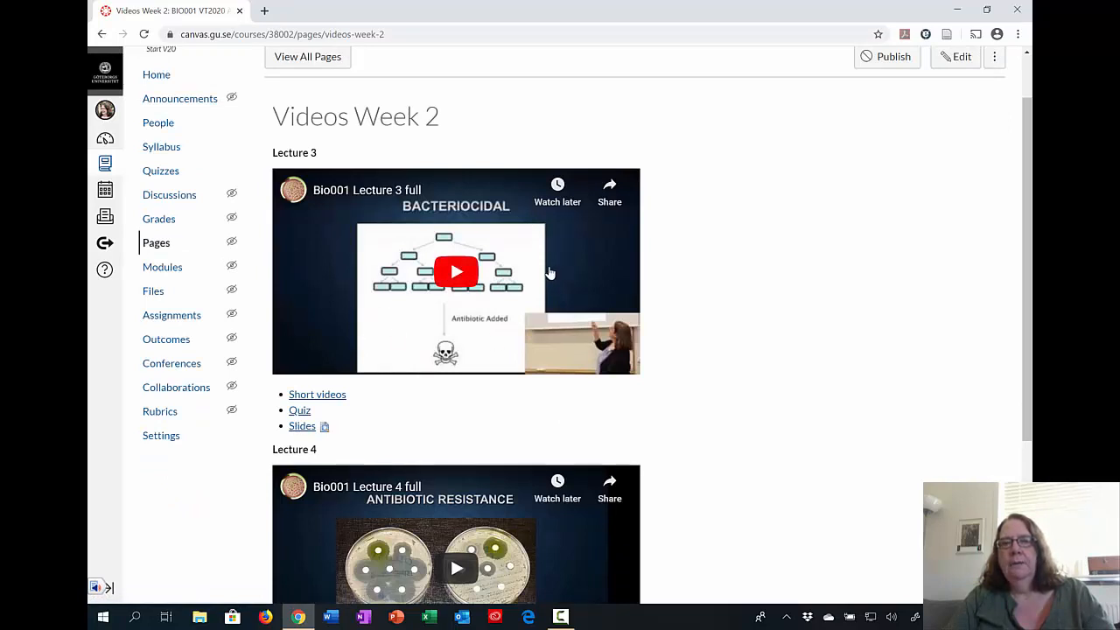
pyautogui.moveTo(556, 323)
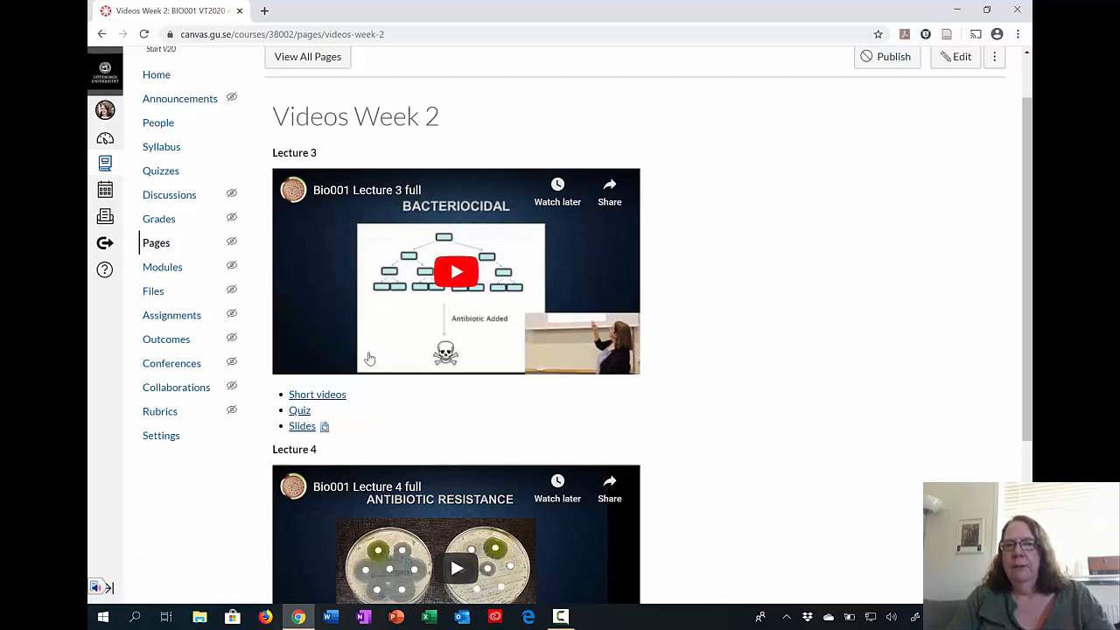
pyautogui.moveTo(357, 435)
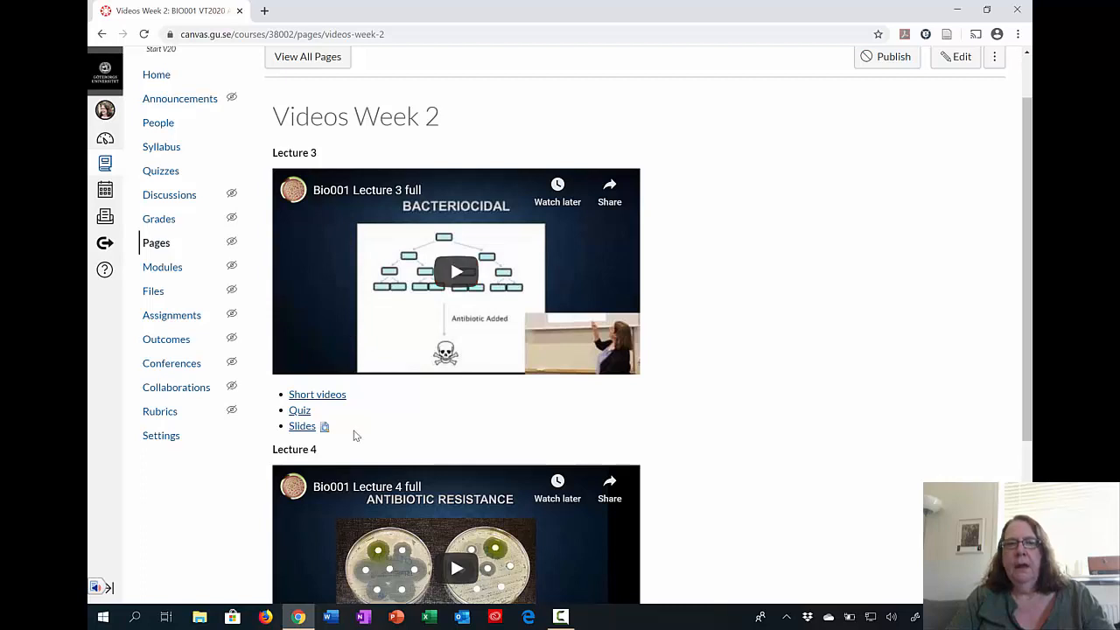
pyautogui.moveTo(301, 427)
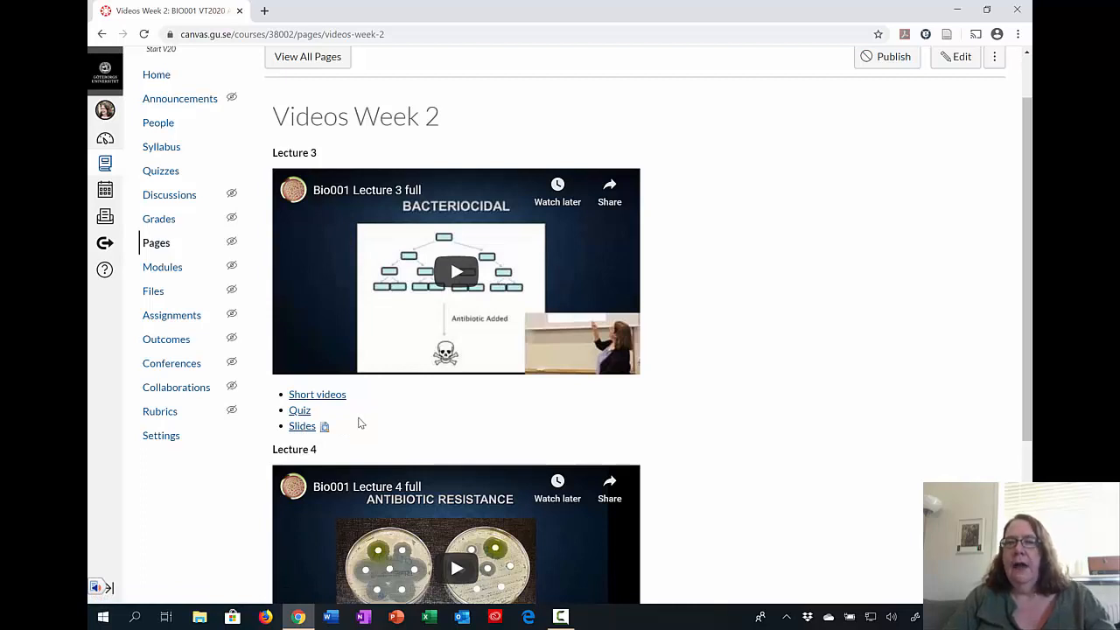
pyautogui.moveTo(355, 370)
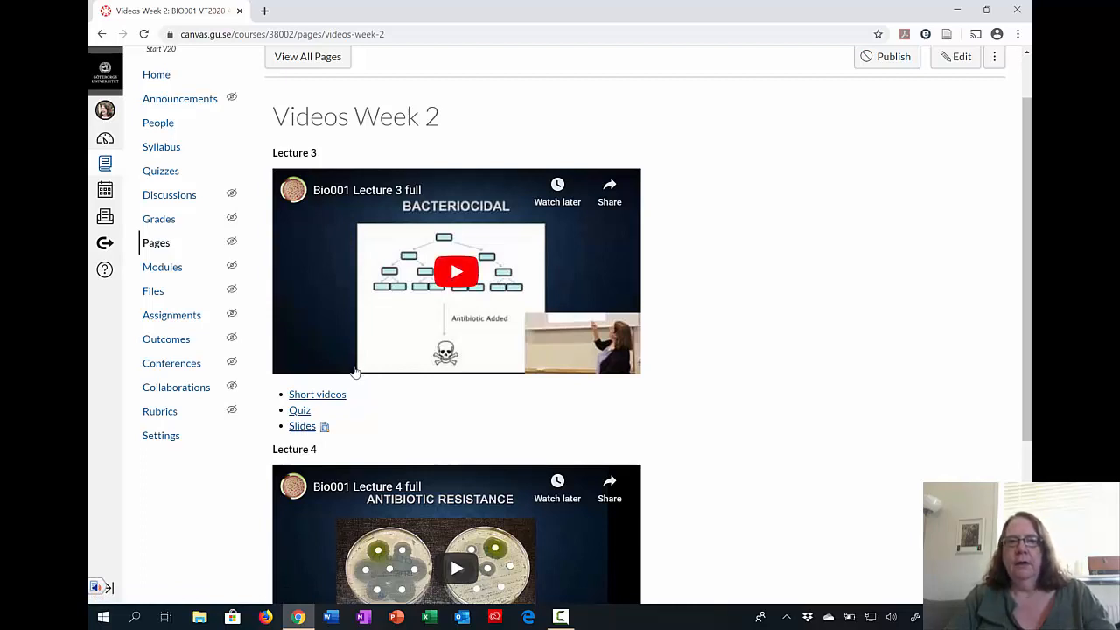
pyautogui.moveTo(210, 252)
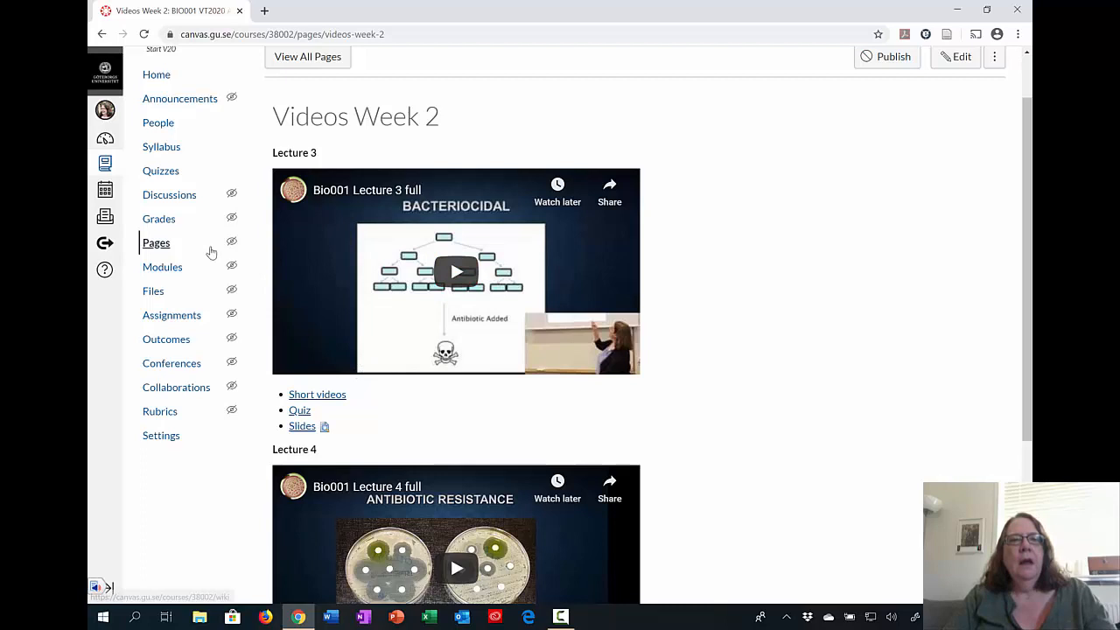
pyautogui.moveTo(168, 194)
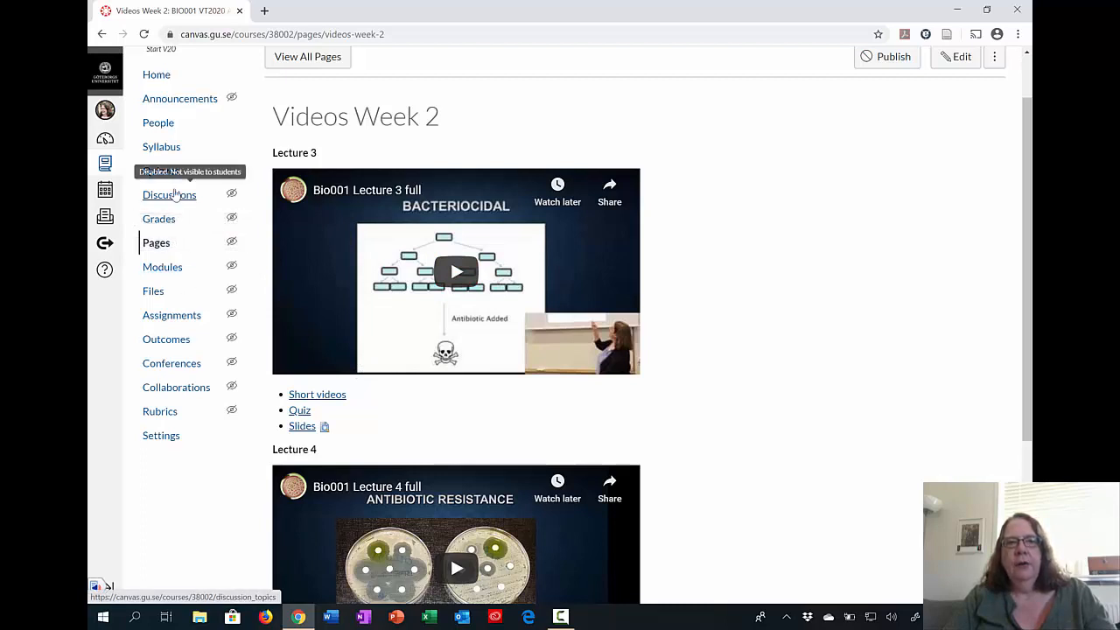
# Step: Go to the course Discussions forum with its three pinned discussions
pyautogui.click(168, 194)
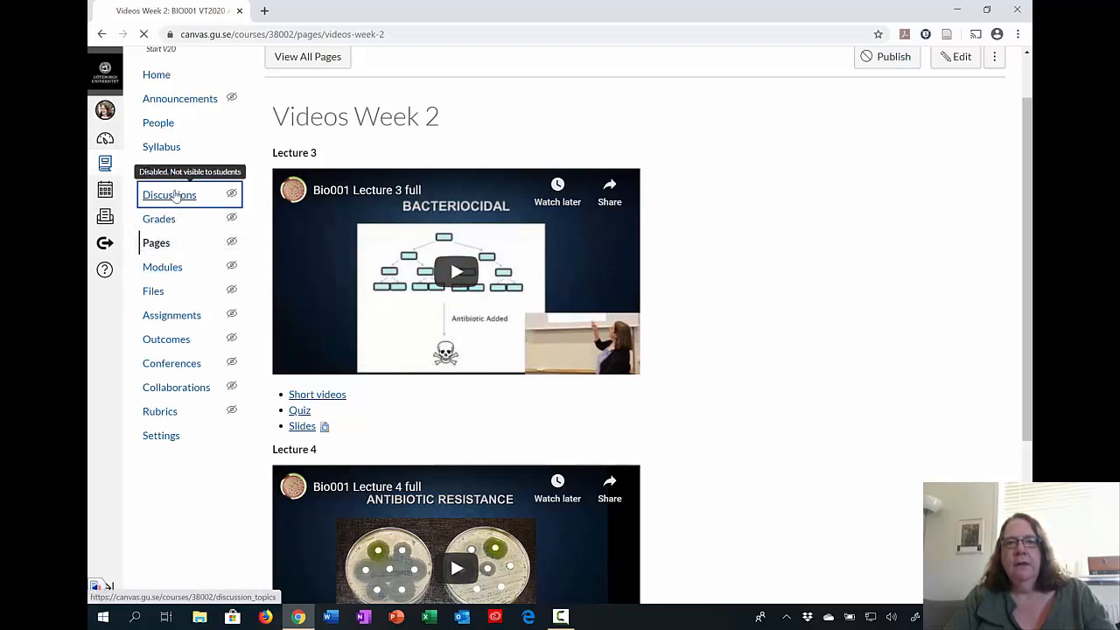
pyautogui.click(168, 195)
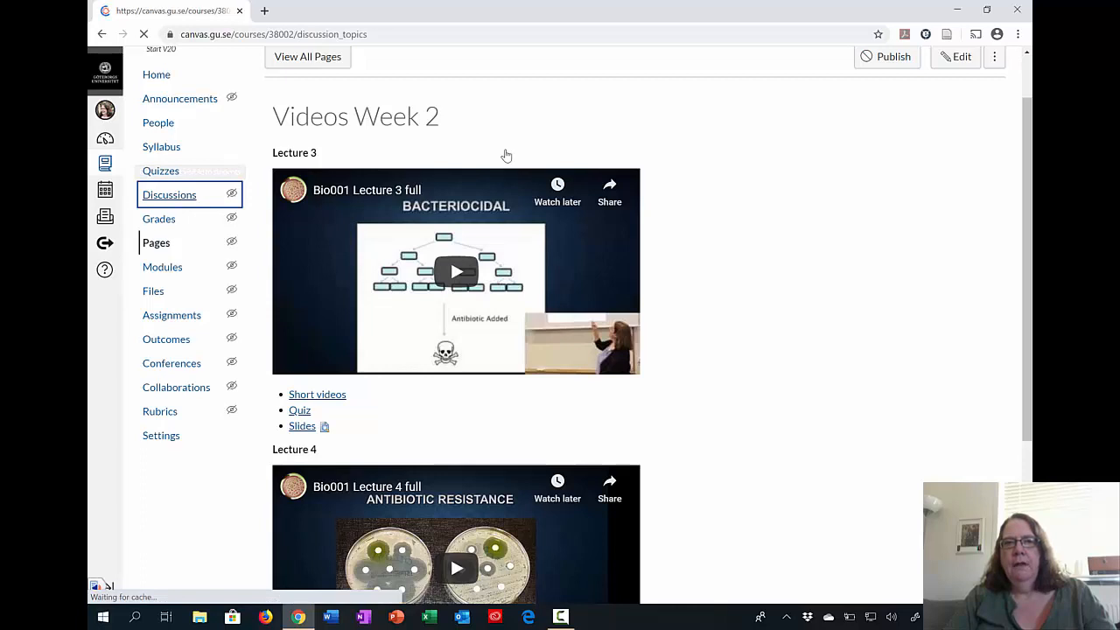
pyautogui.moveTo(555, 224)
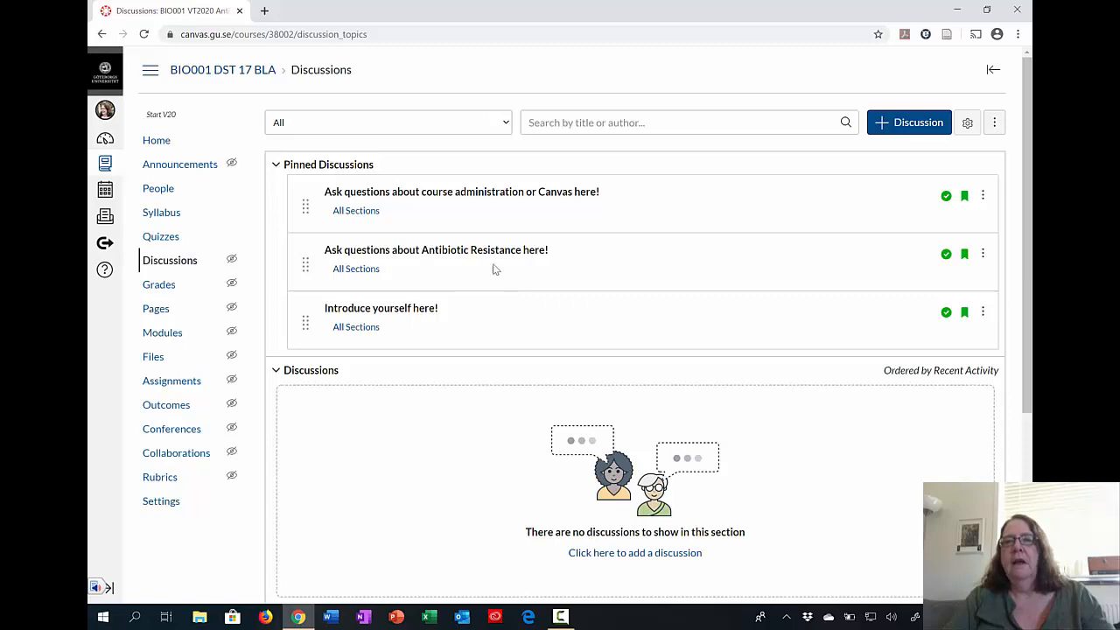
pyautogui.moveTo(479, 262)
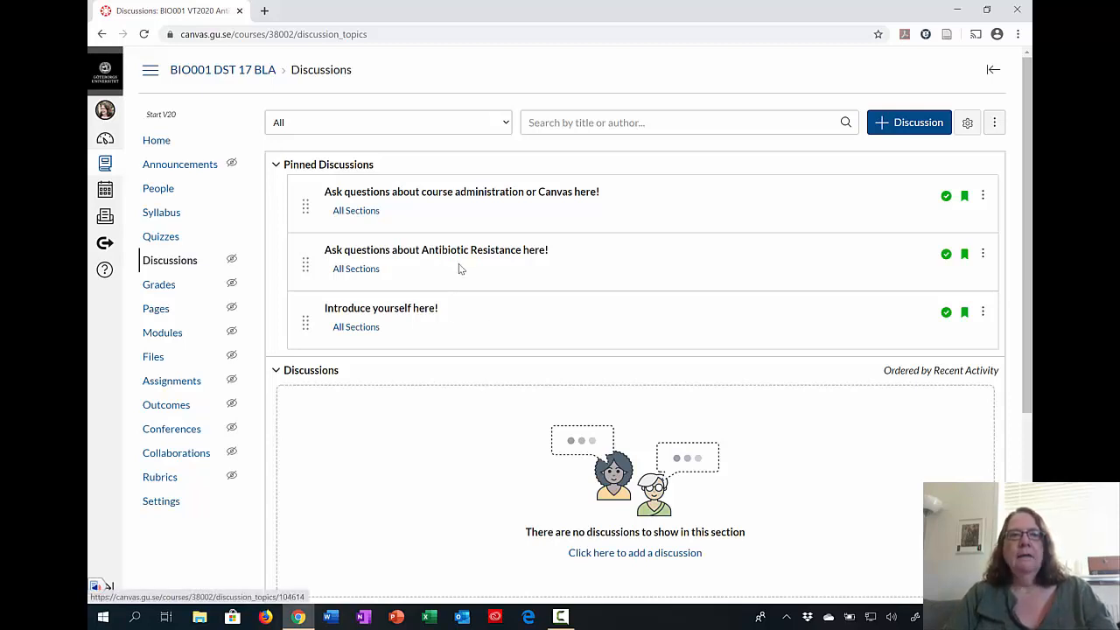
pyautogui.moveTo(413, 240)
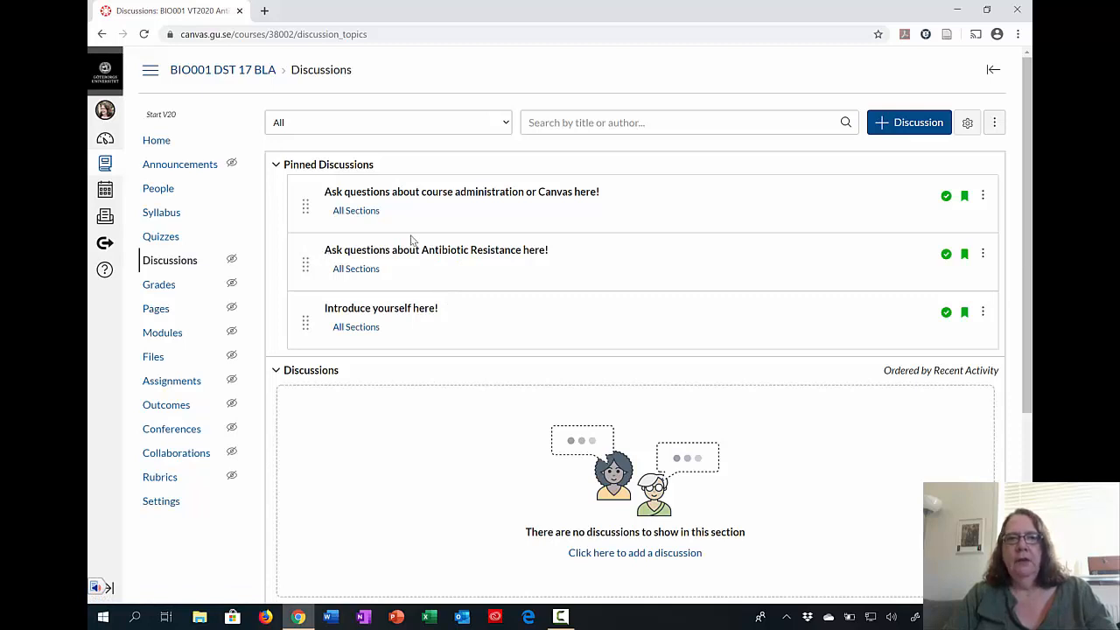
pyautogui.moveTo(294, 238)
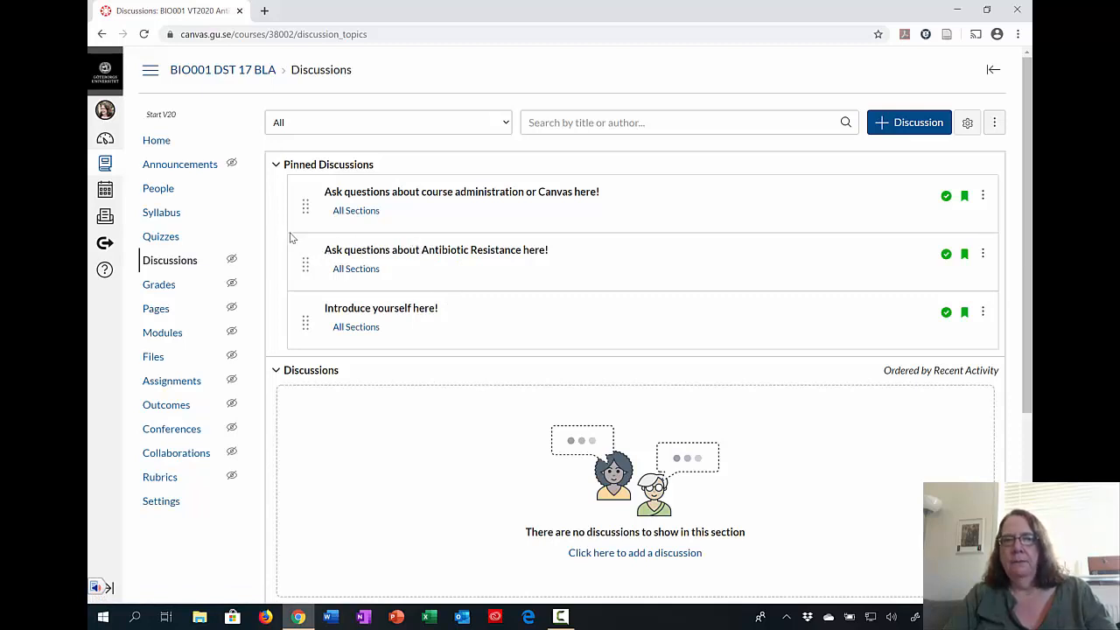